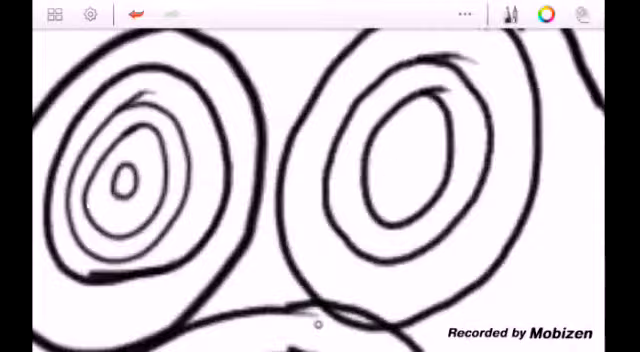
Fill the rabbit's head and tall ears yellow-green, keeping the spiral eyes white.
left_click(137, 16)
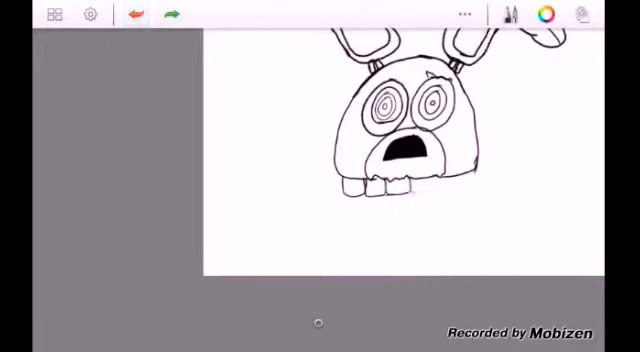
left_click(548, 14)
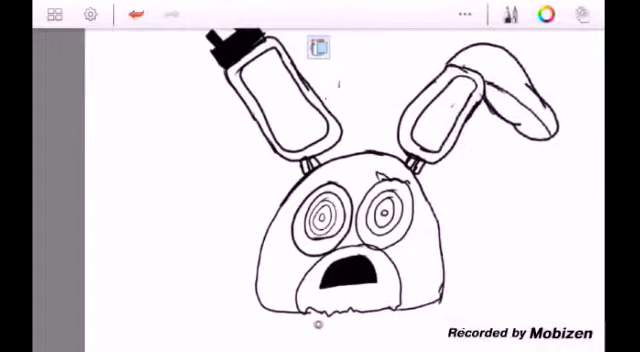
left_click(548, 15)
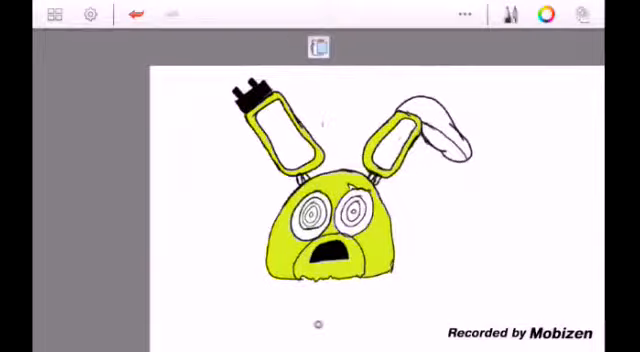
Pencil a lower jaw outline with a row of square teeth under the head.
left_click(547, 15)
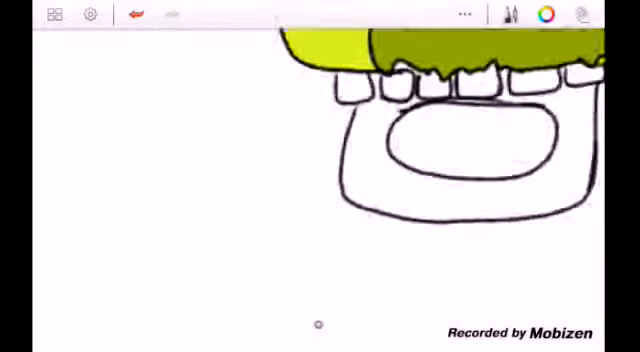
Fill the mouth interior magenta and the jaw yellow-green with darker olive shading.
left_click(133, 15)
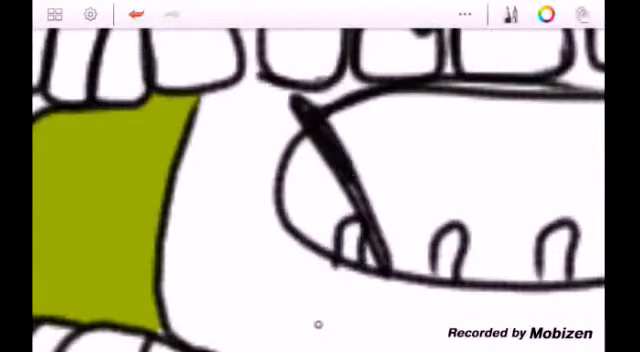
left_click(548, 14)
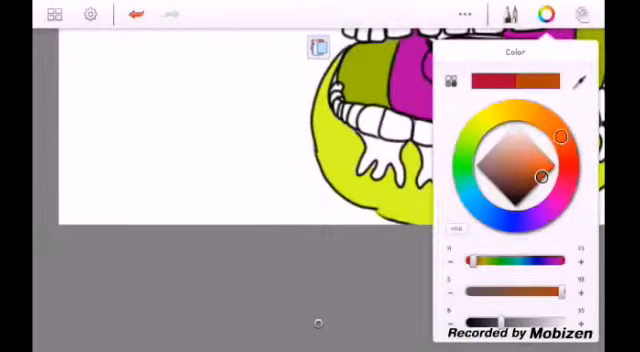
Paint dark olive drip shapes hanging beneath the lower teeth.
left_click(478, 130)
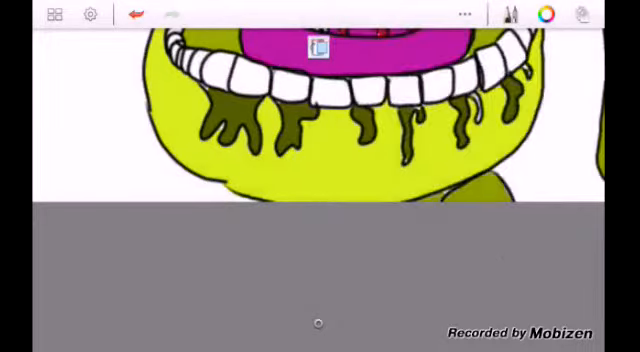
left_click(547, 15)
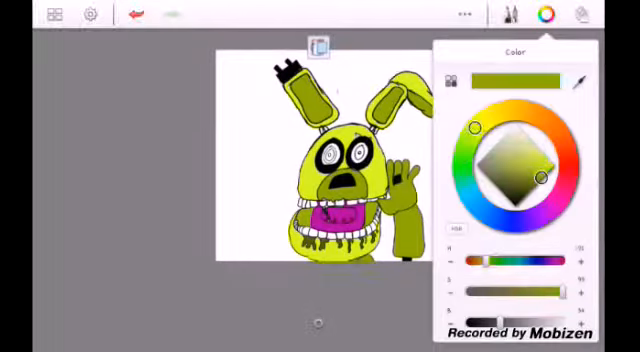